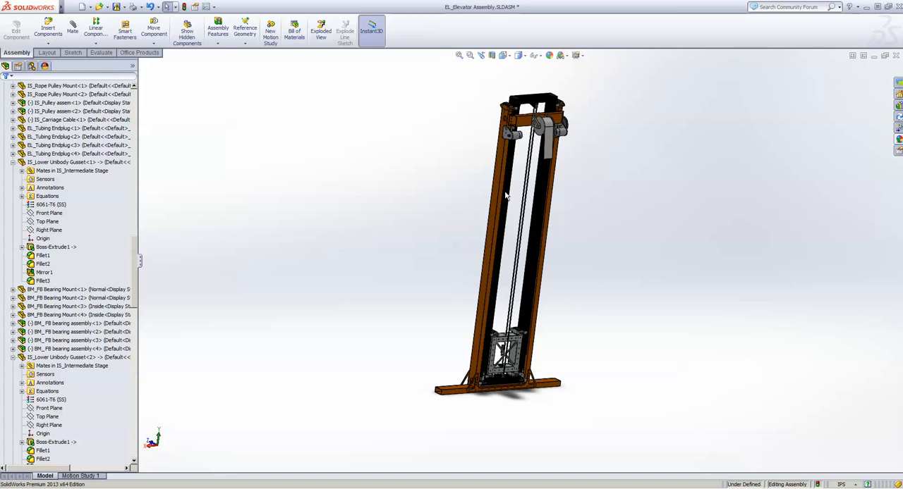
mouse_move(510, 393)
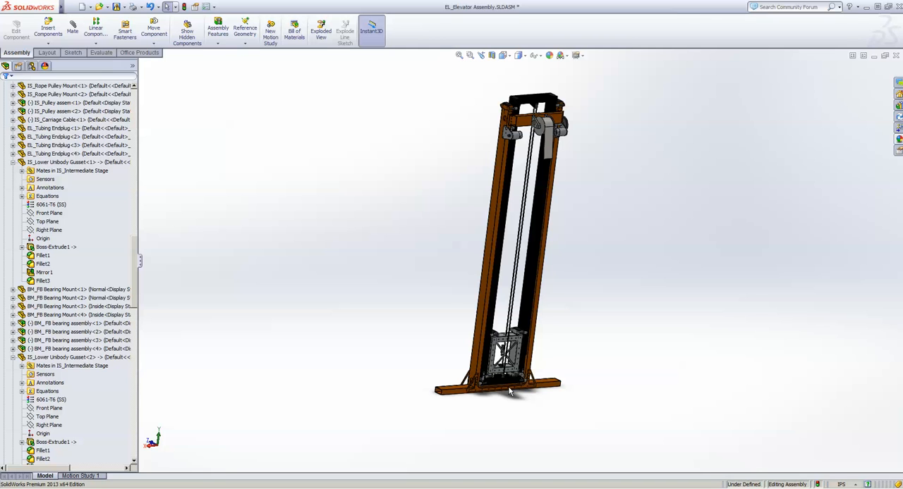
mouse_move(518, 250)
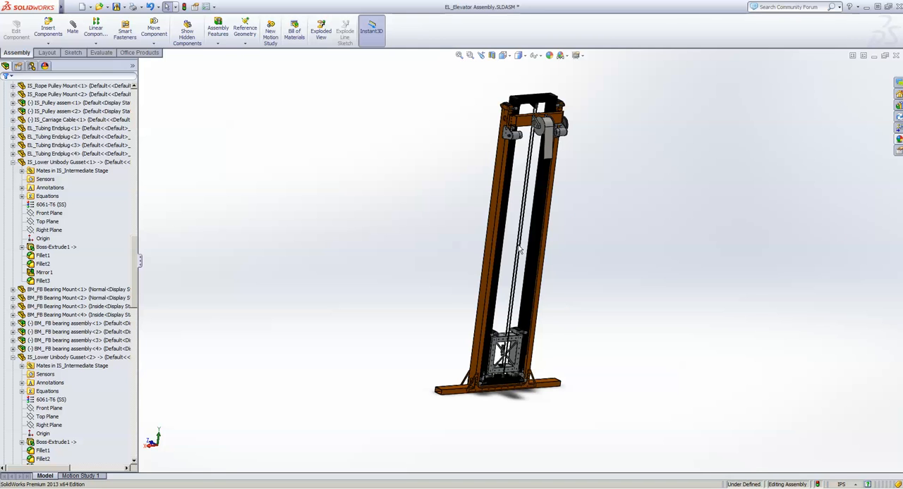
mouse_move(519, 400)
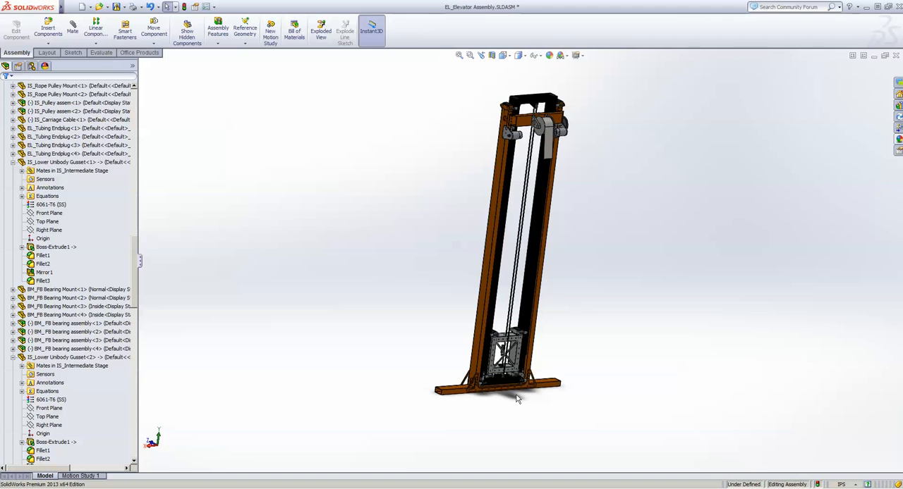
mouse_move(518, 345)
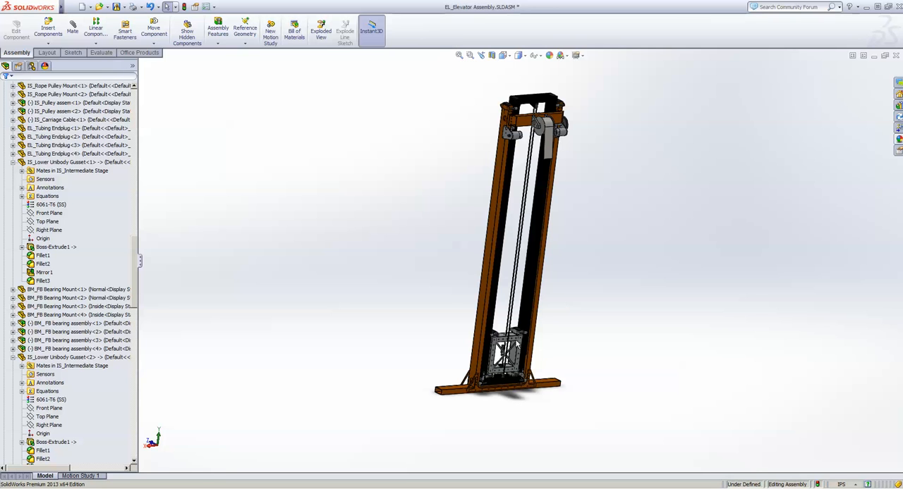
mouse_move(502, 339)
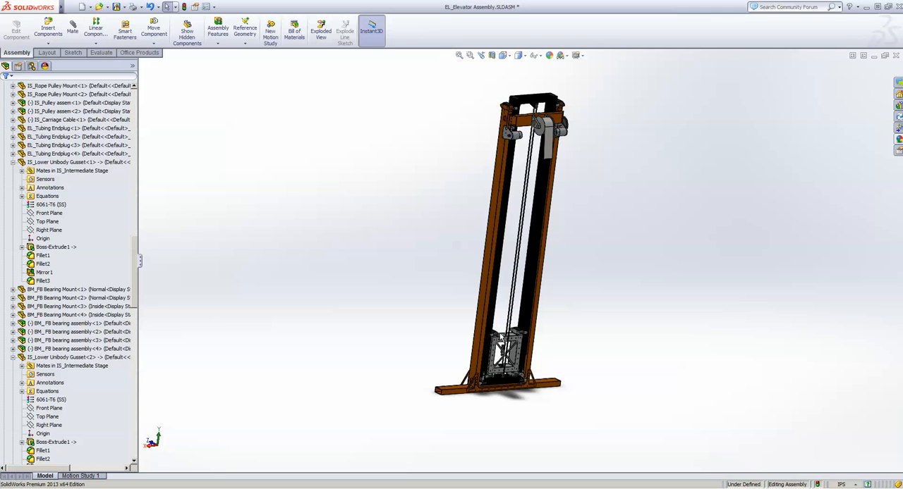
mouse_move(553, 258)
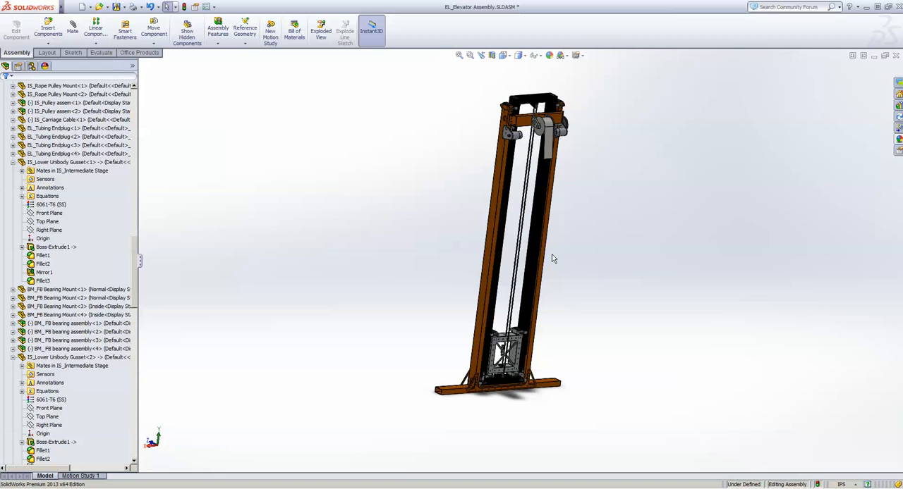
mouse_move(508, 276)
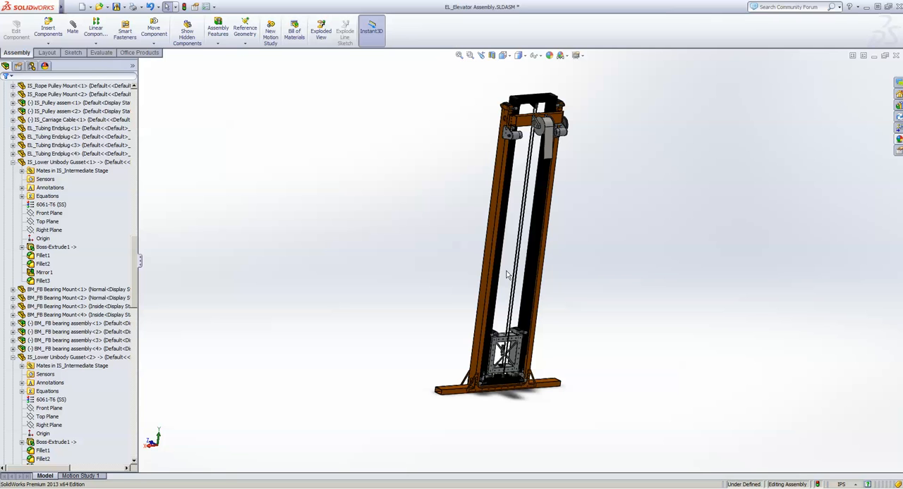
mouse_move(498, 318)
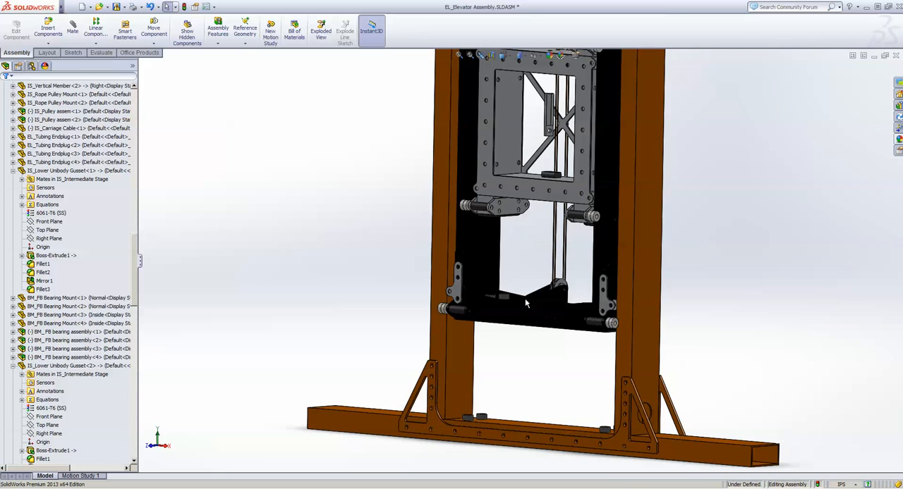
- Zoom onto the carriage plate and its four bearing blocks between the rails
scroll("down", 3)
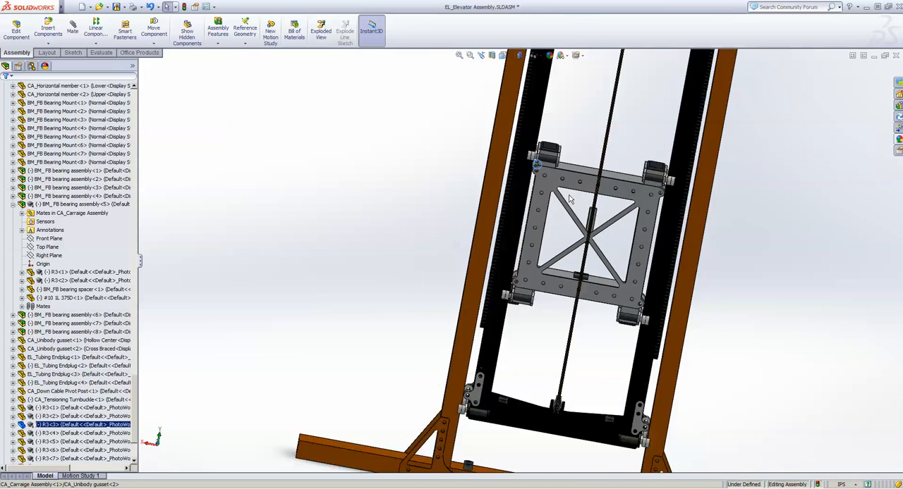
- Orbit the view to face the carriage's upper bearing blocks head-on
left_click_drag(564, 212, 529, 240)
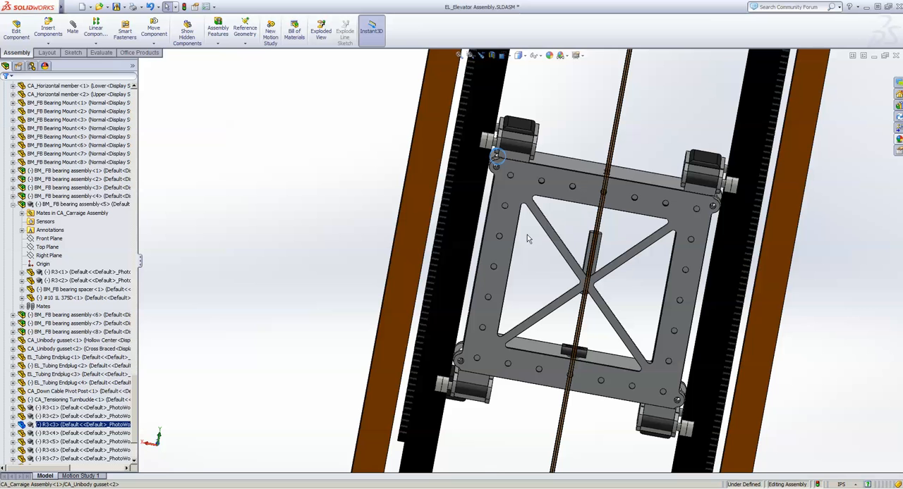
mouse_move(656, 229)
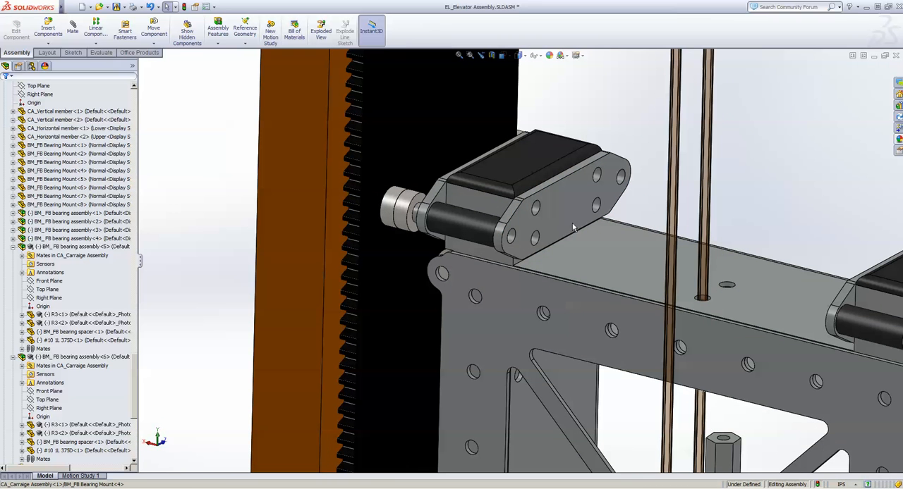
mouse_move(520, 213)
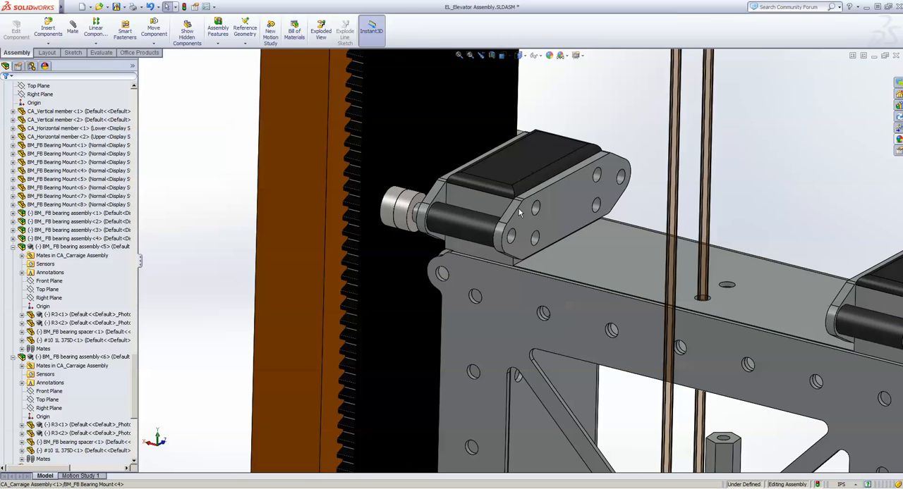
mouse_move(581, 186)
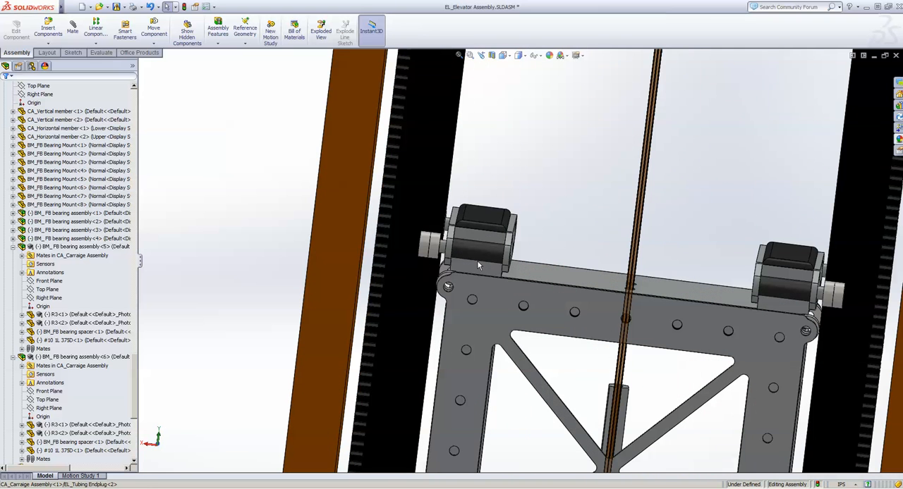
- Select the BM_FB bearing spacer and the adjacent R3 roller of the upper bearing block
left_click(431, 247)
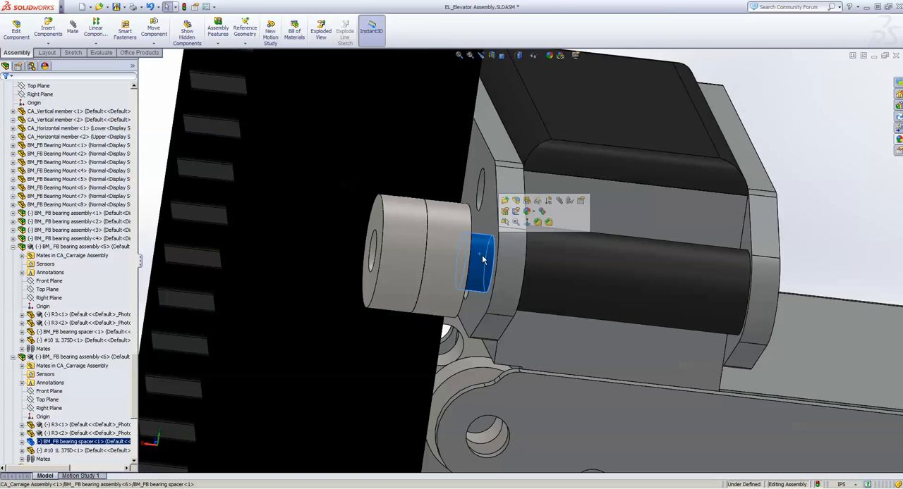
mouse_move(478, 263)
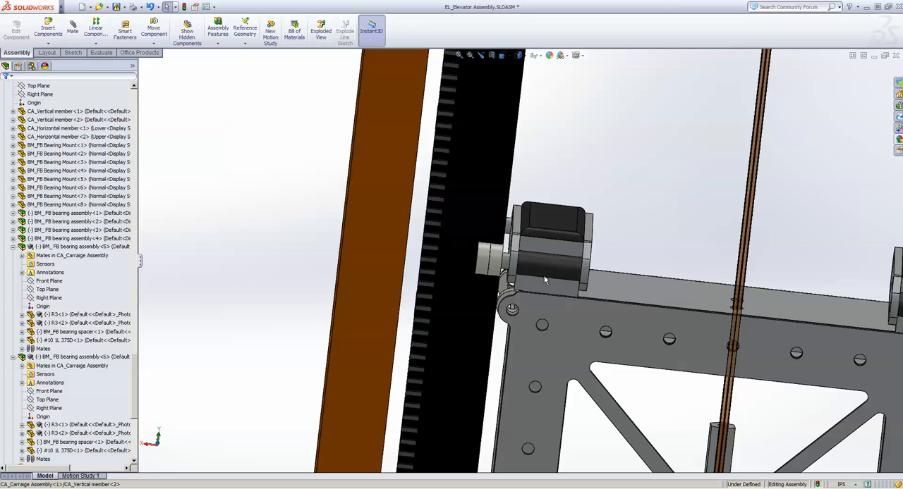
left_click(546, 271)
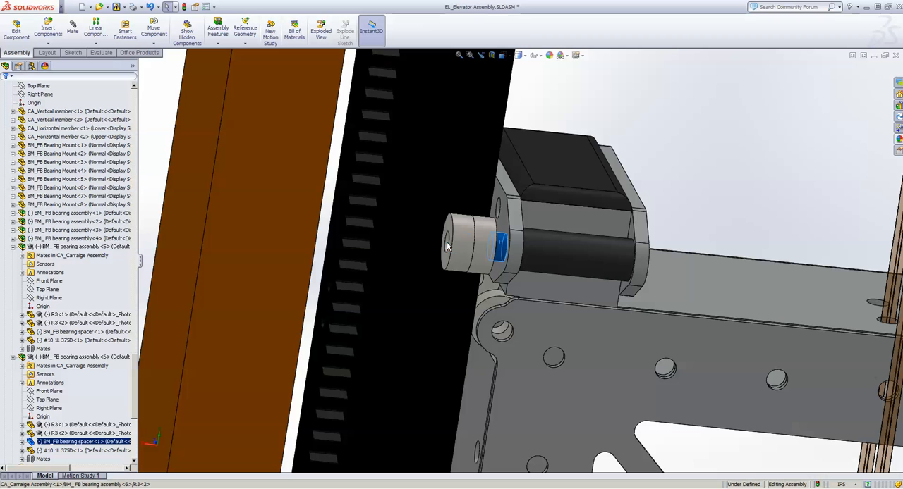
left_click(462, 244)
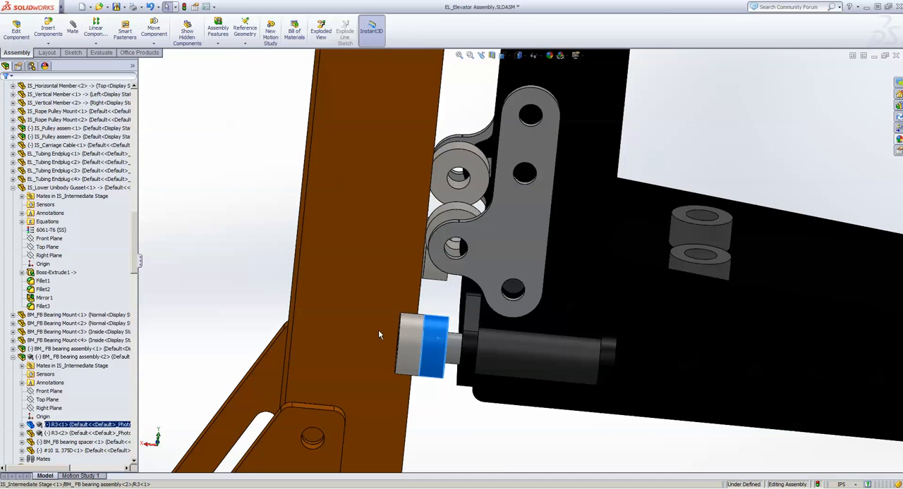
mouse_move(367, 321)
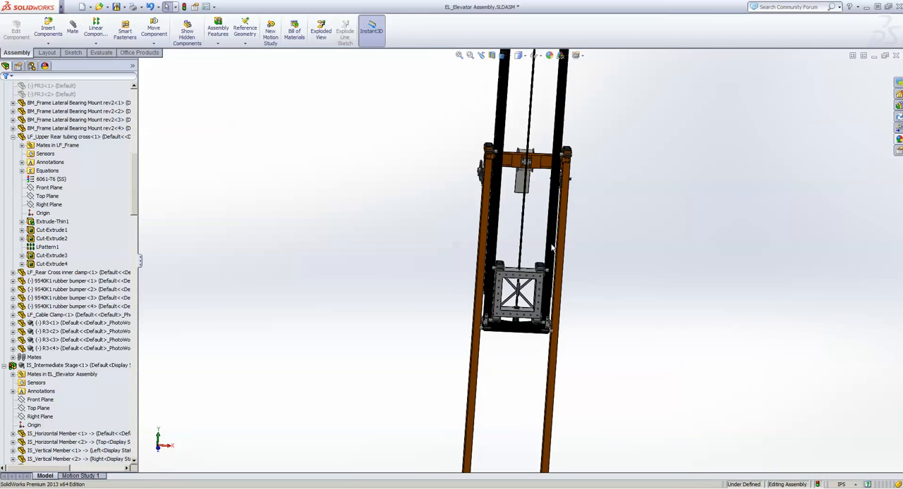
mouse_move(564, 196)
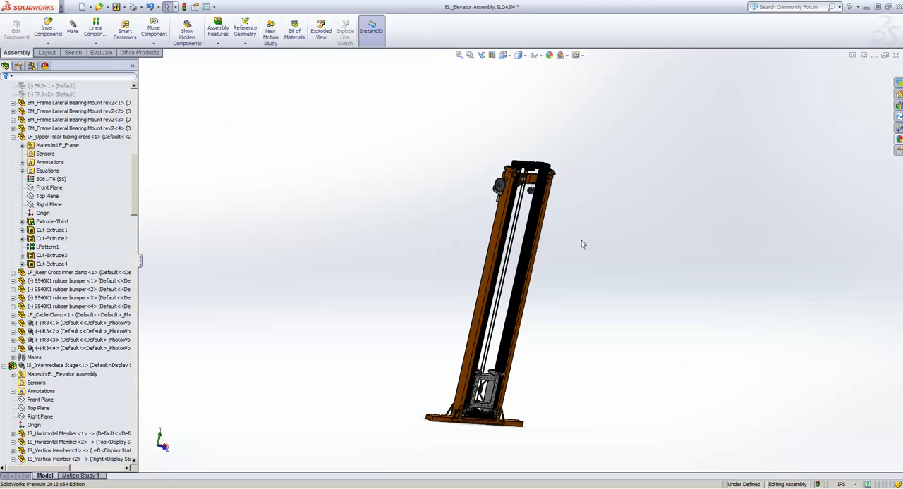
- Orbit the elevator to a front view and zoom onto the carriage at the base
left_click_drag(582, 245, 522, 275)
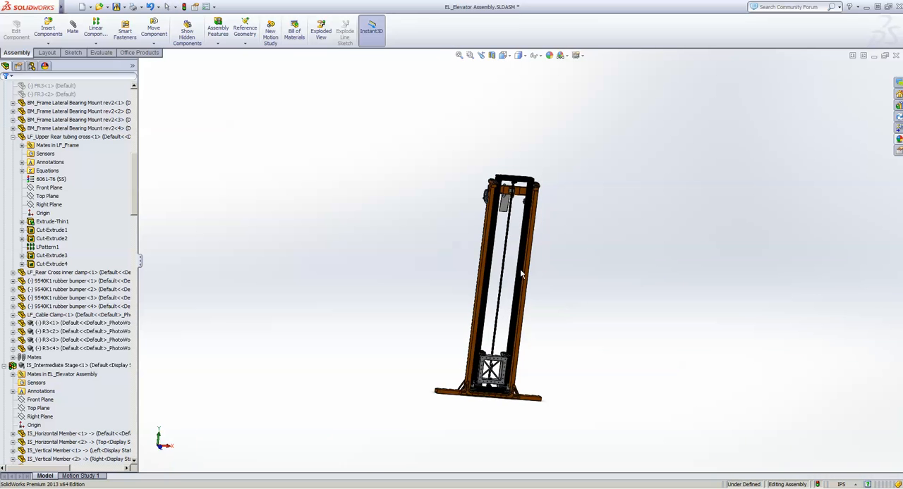
scroll("up", 3)
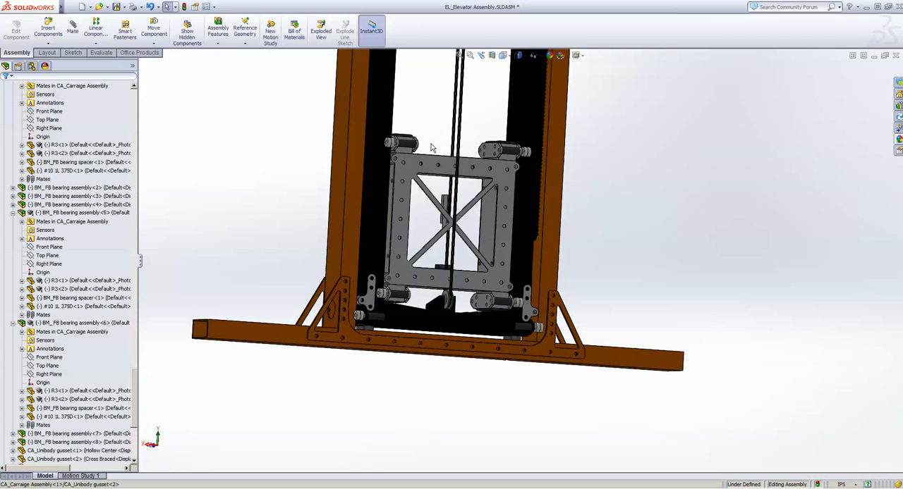
- Zoom over the carriage's upper bearing blocks, then out to the full elevator
scroll("down", 3)
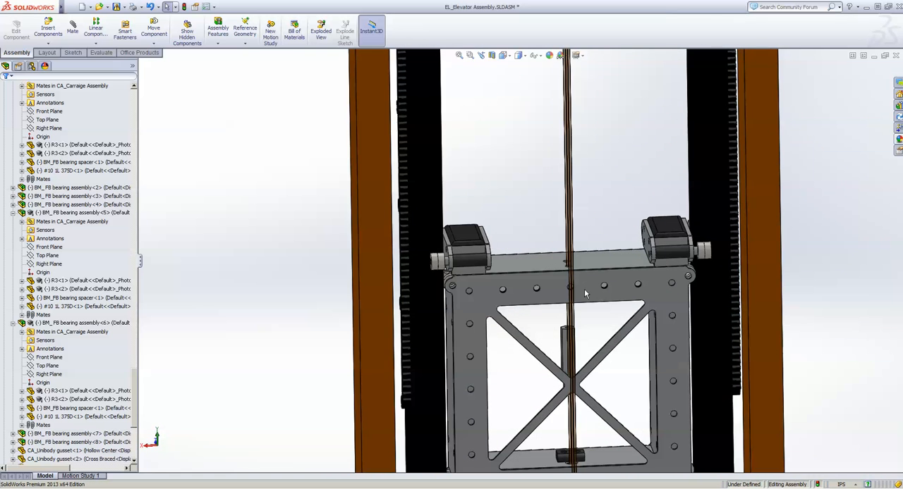
mouse_move(477, 205)
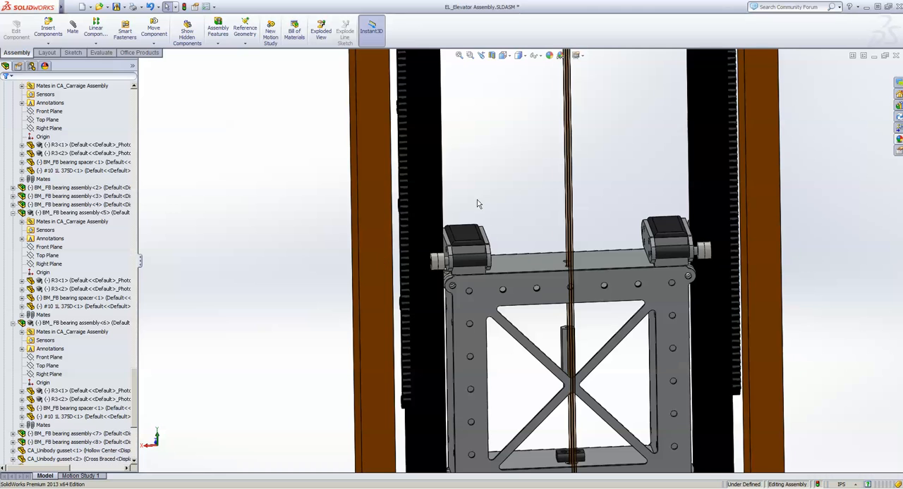
scroll("down", 3)
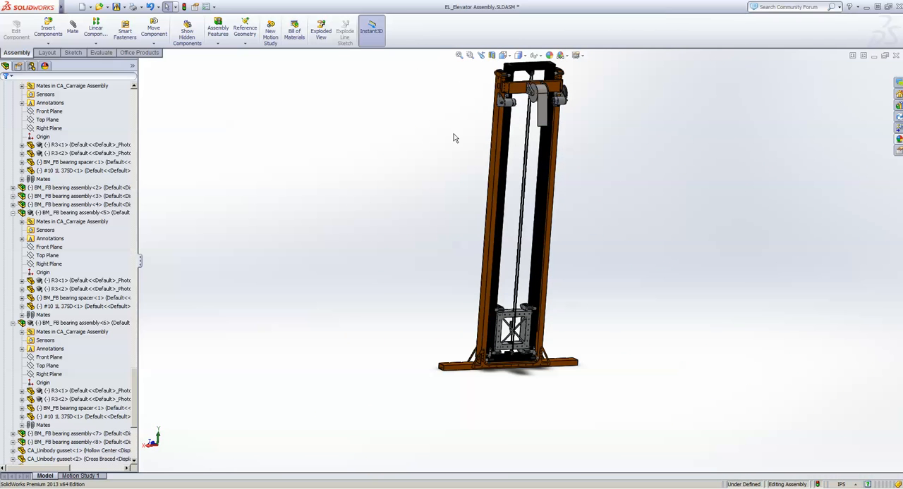
mouse_move(505, 191)
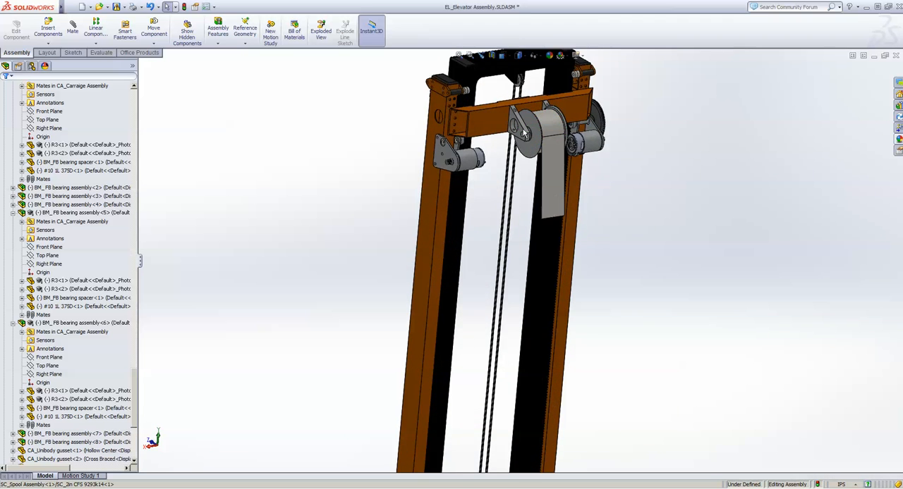
scroll("down", 3)
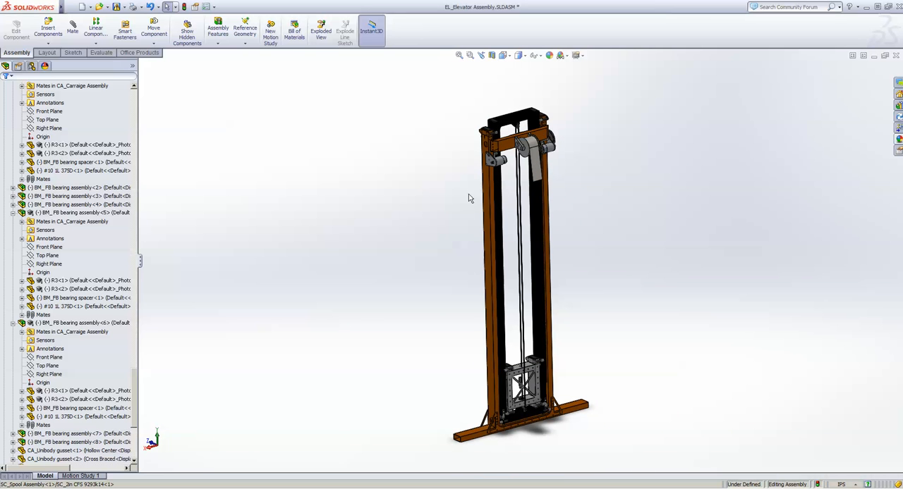
mouse_move(718, 485)
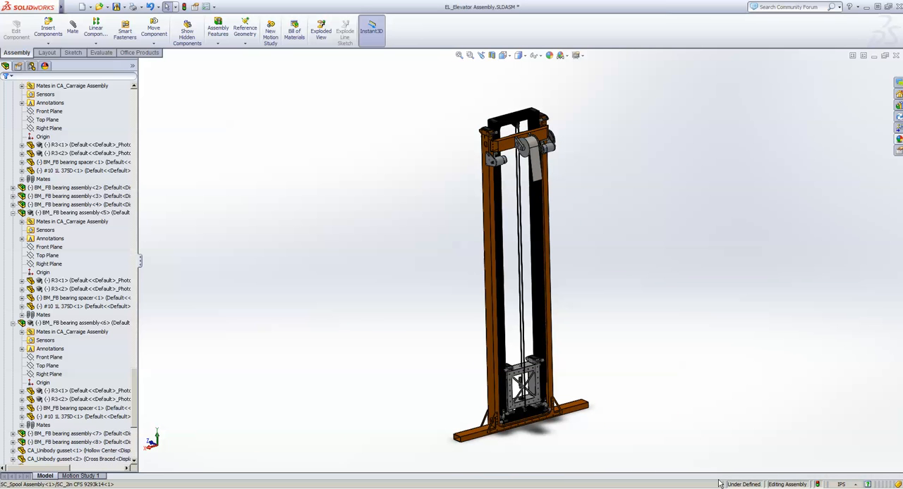